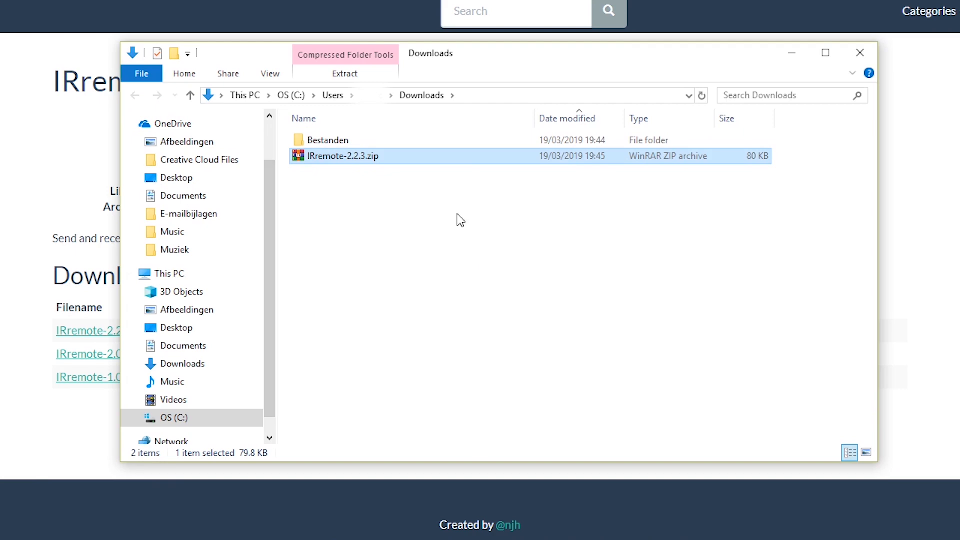
pyautogui.moveTo(513, 431)
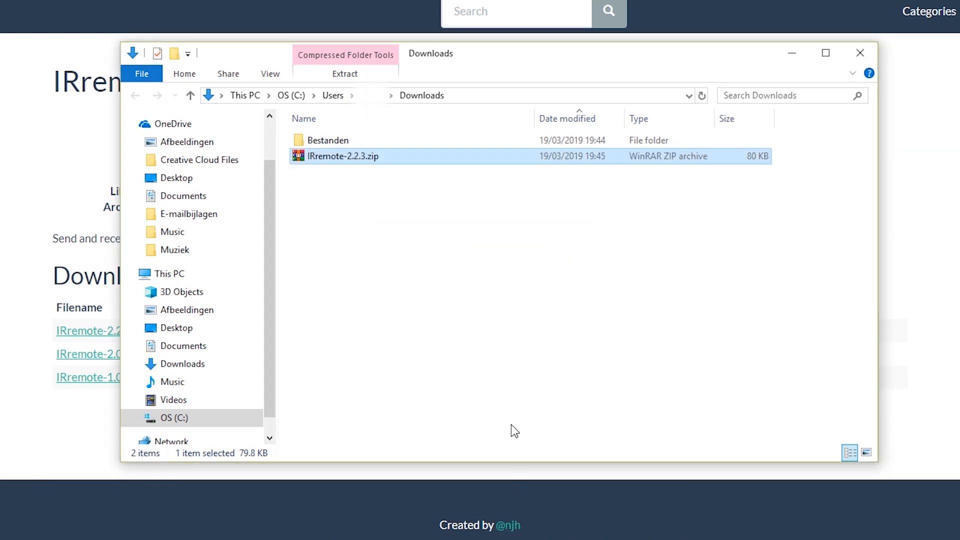
# Step: Move the IRremote-2.2.3 folder from the downloaded zip into Documents > Arduino > libraries
pyautogui.doubleClick(342, 156)
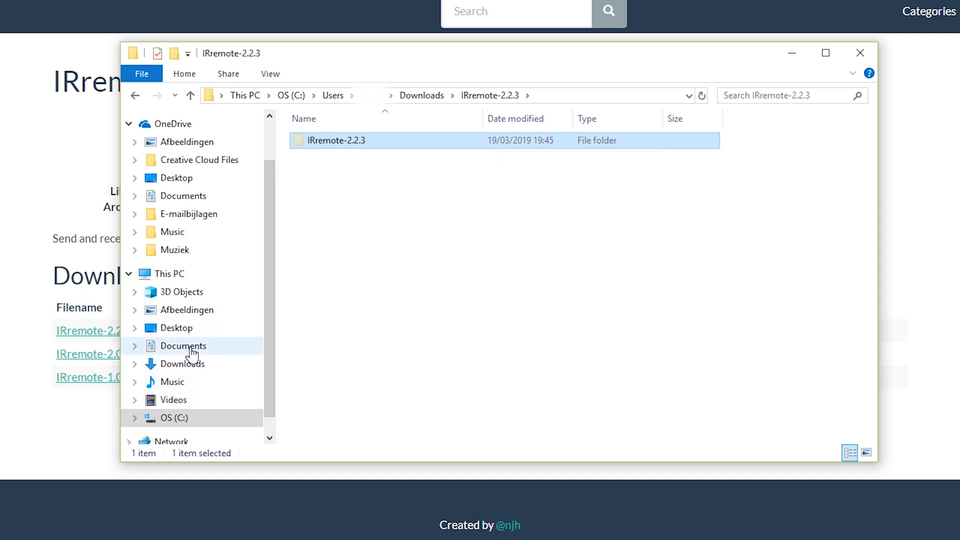
pyautogui.click(182, 346)
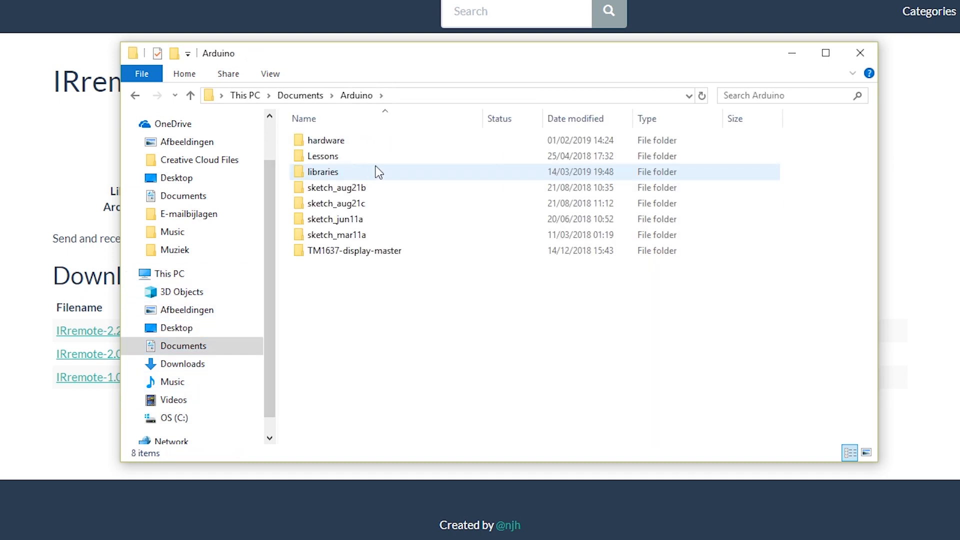
pyautogui.doubleClick(322, 171)
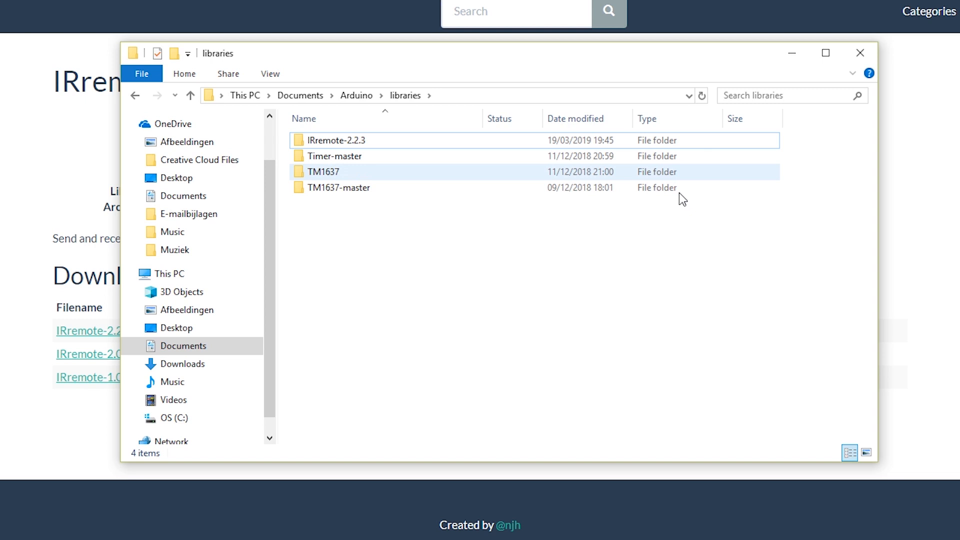
pyautogui.click(183, 530)
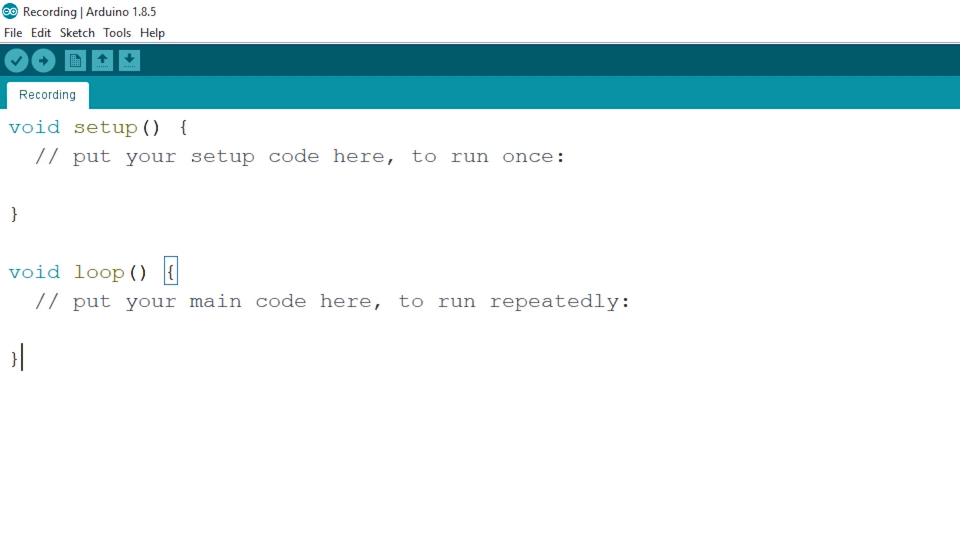
# Step: Include IRremote.h and declare RECV_PIN 11, the IRrecv receiver, and decode_results results
pyautogui.write('#include <IRremote.h>')
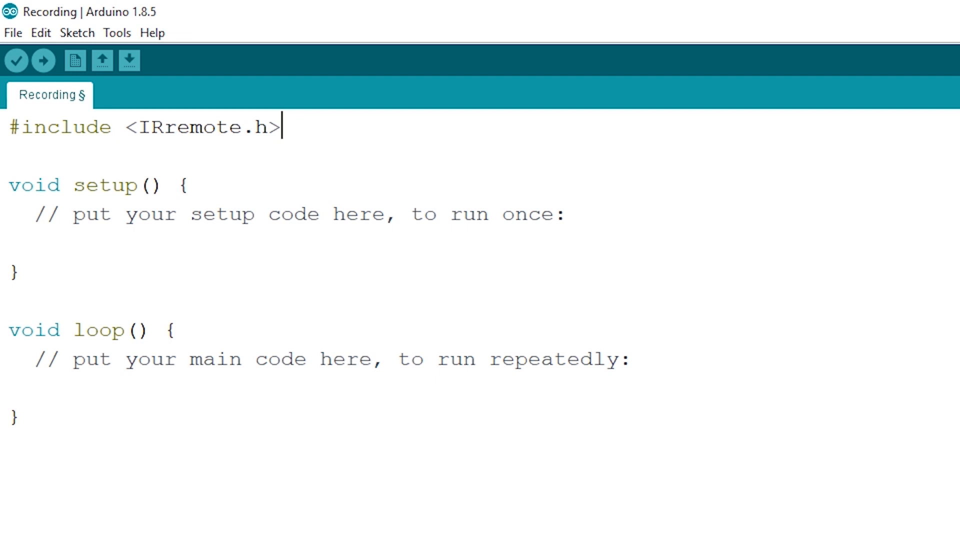
pyautogui.write('int RECV_PIN = 11;')
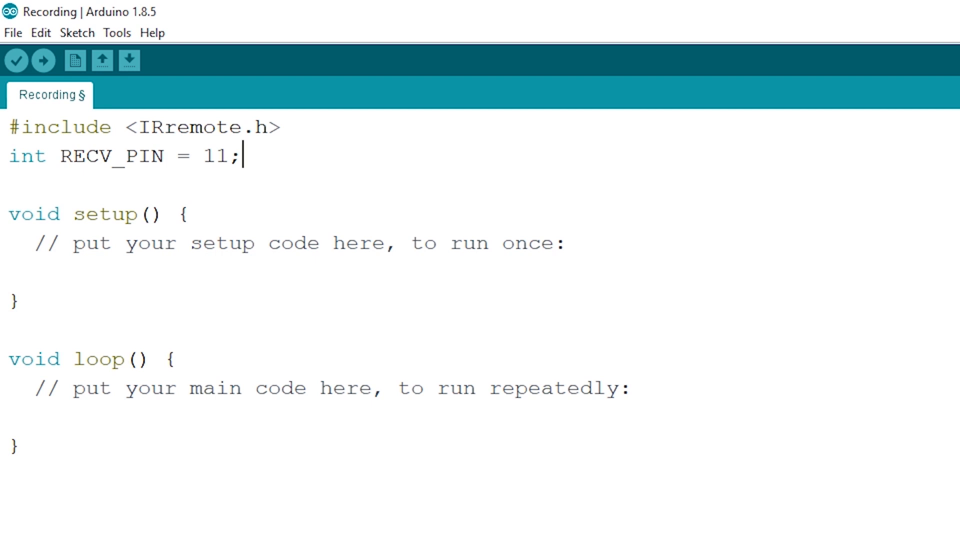
pyautogui.write('IRrecv irrecv(RECV_PIN);')
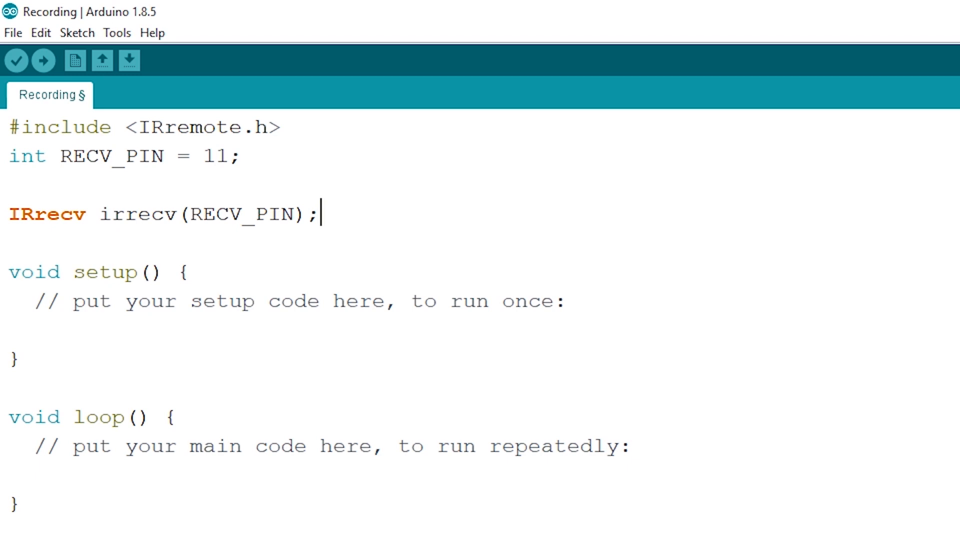
pyautogui.write('decode_results results;')
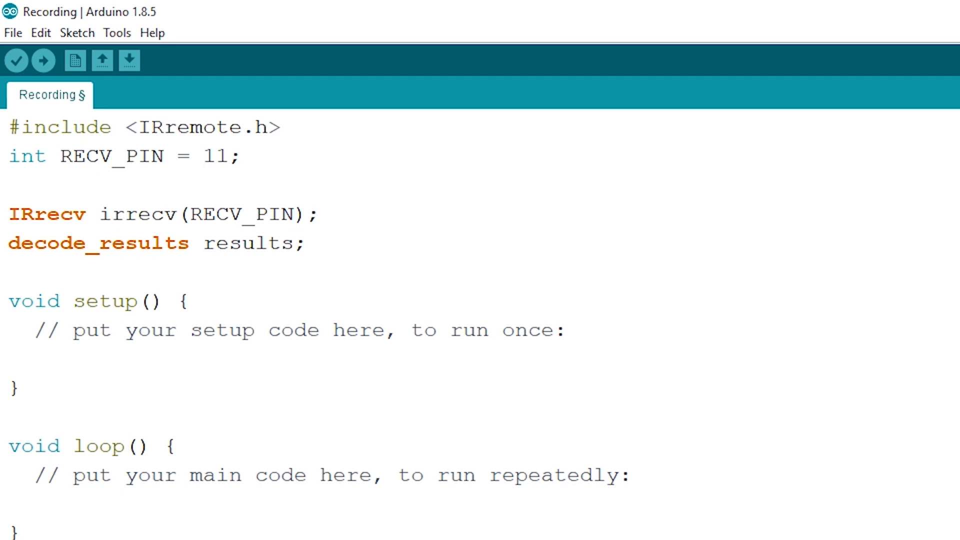
# Step: In setup(), start Serial at 9600 baud and call irrecv.enableIRIn()
pyautogui.write('Serial.begin(9600);')
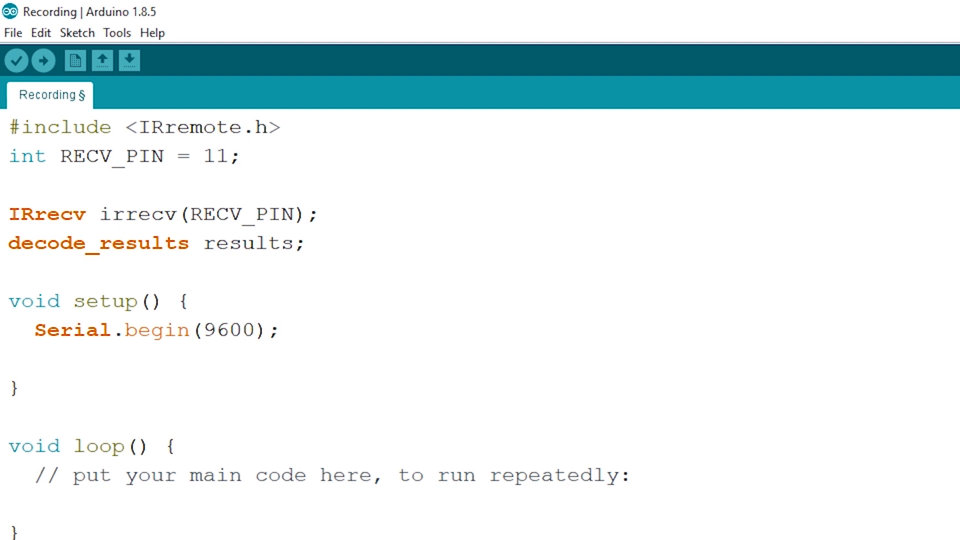
pyautogui.write('irrecv.enableIRIn();')
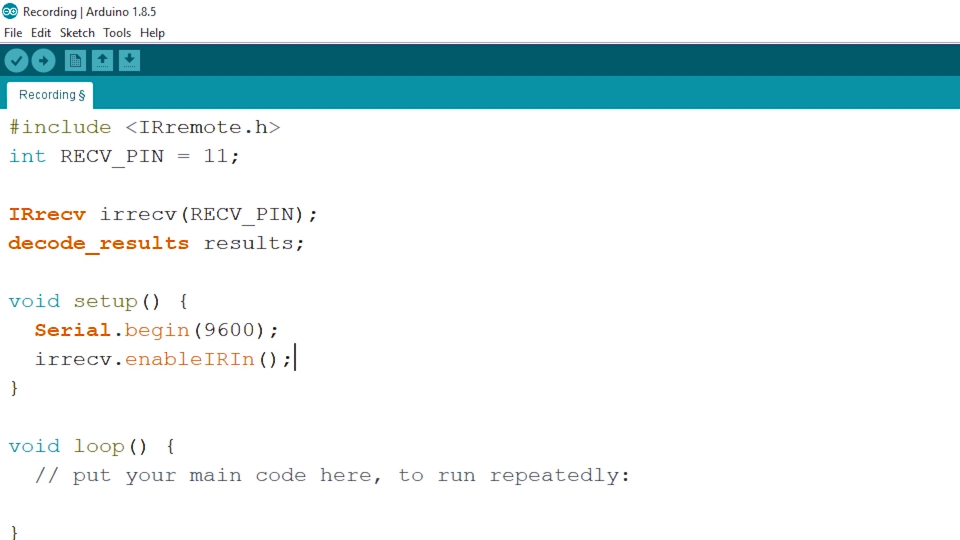
# Step: In loop(), print results.value in HEX when irrecv.decode succeeds, then call irrecv.resume()
pyautogui.scroll(-3)
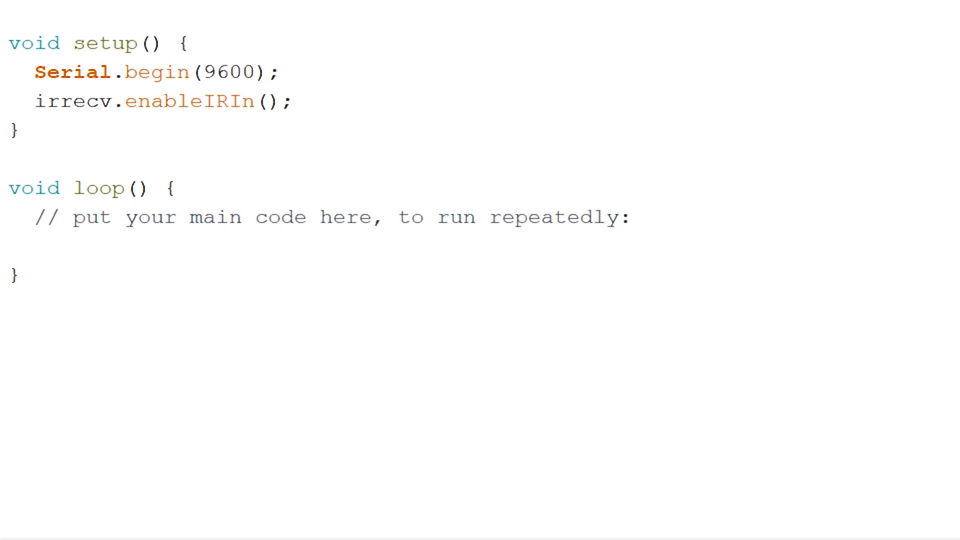
pyautogui.write('if (irrecv.decode(&results)) {')
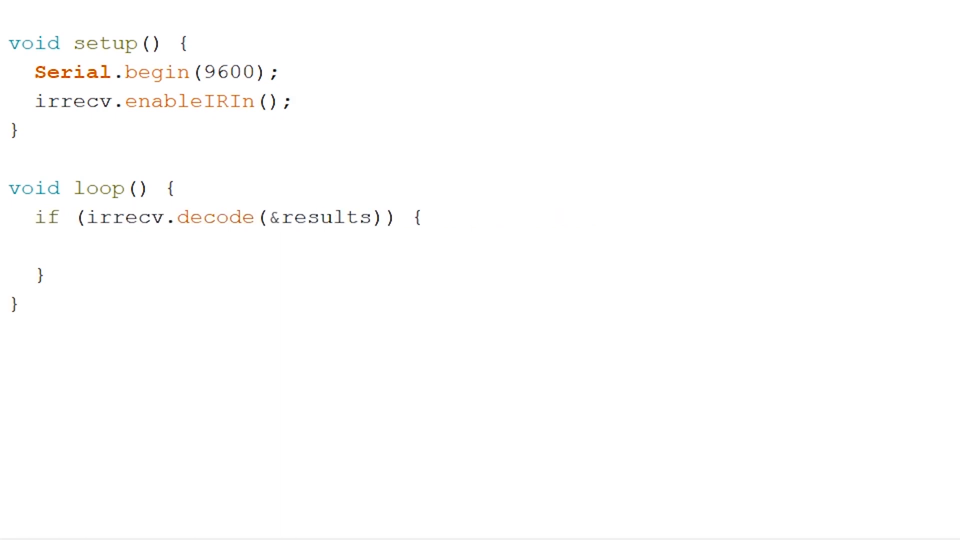
pyautogui.write('Serial.println(results.value, HEX);')
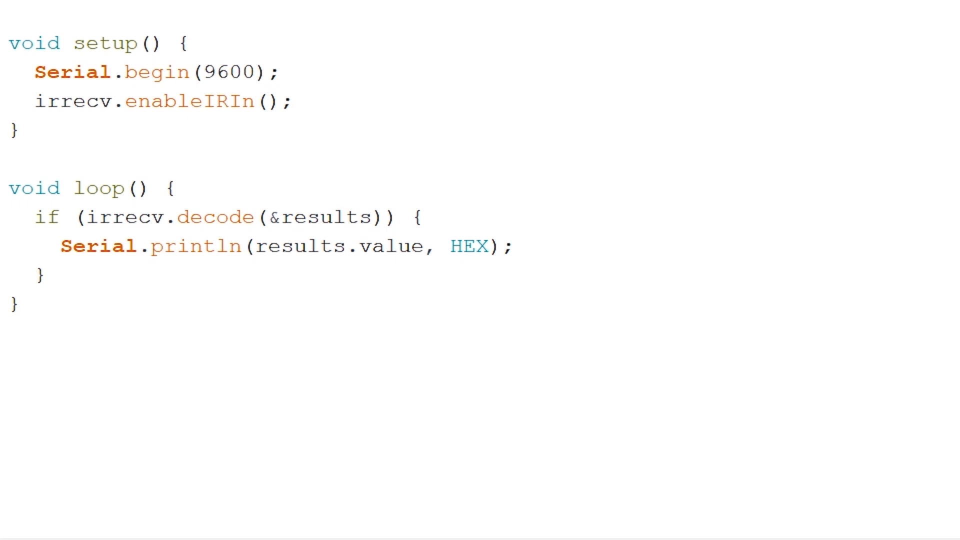
pyautogui.write('irrecv.resume();')
pyautogui.write('delay(100);')
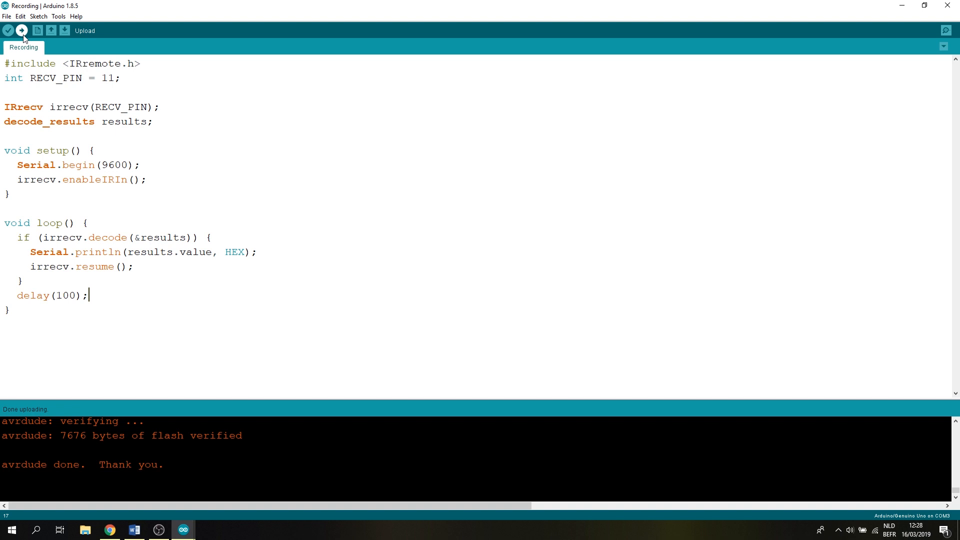
# Step: Upload the sketch and view hex codes FFA25D and FF629D in the serial monitor
pyautogui.click(22, 30)
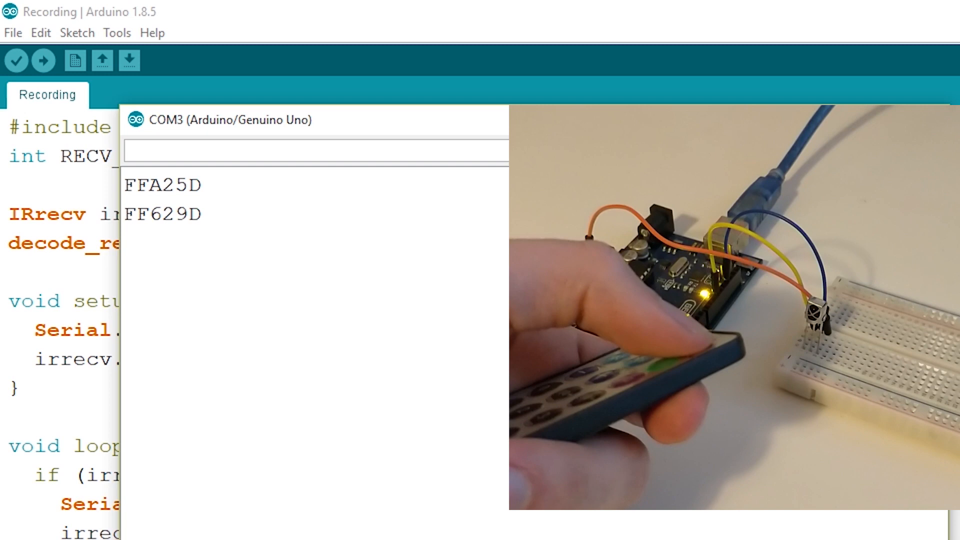
pyautogui.click(637, 392)
pyautogui.write('int codeType = -1;')
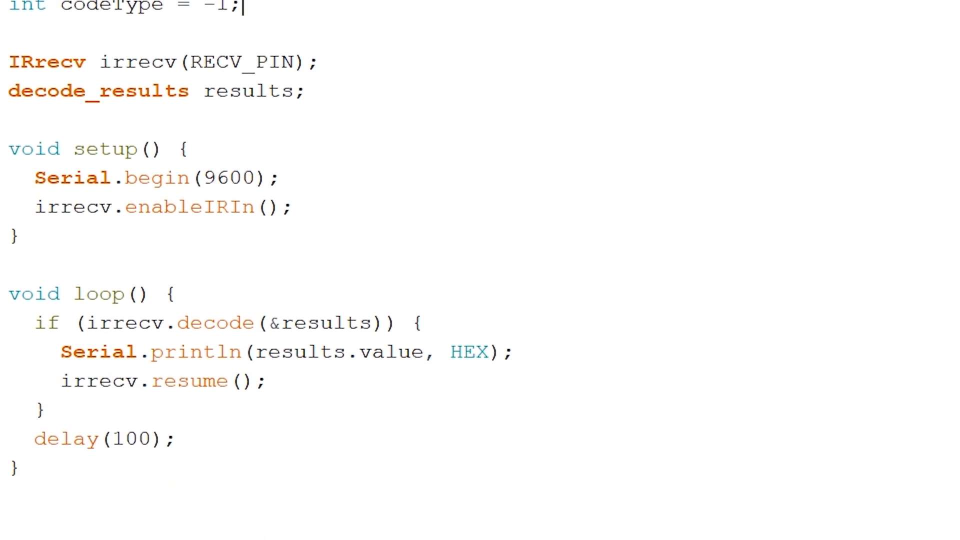
# Step: Add a checkType(&results) call and a function storing decode_type and printing labels like "UNKN, JVC, SONY, PANA: "
pyautogui.write('checkType(&results);')
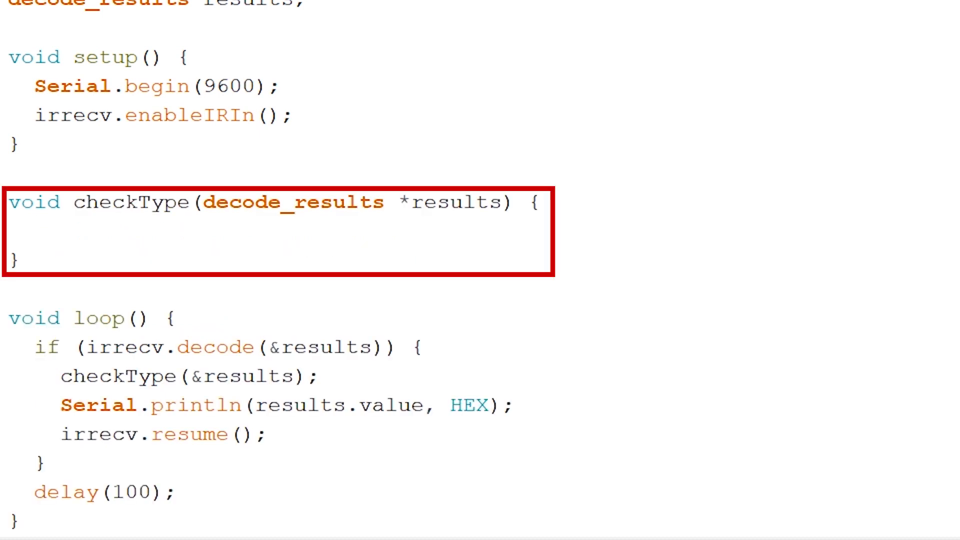
pyautogui.write('codeType = results->decode_type;')
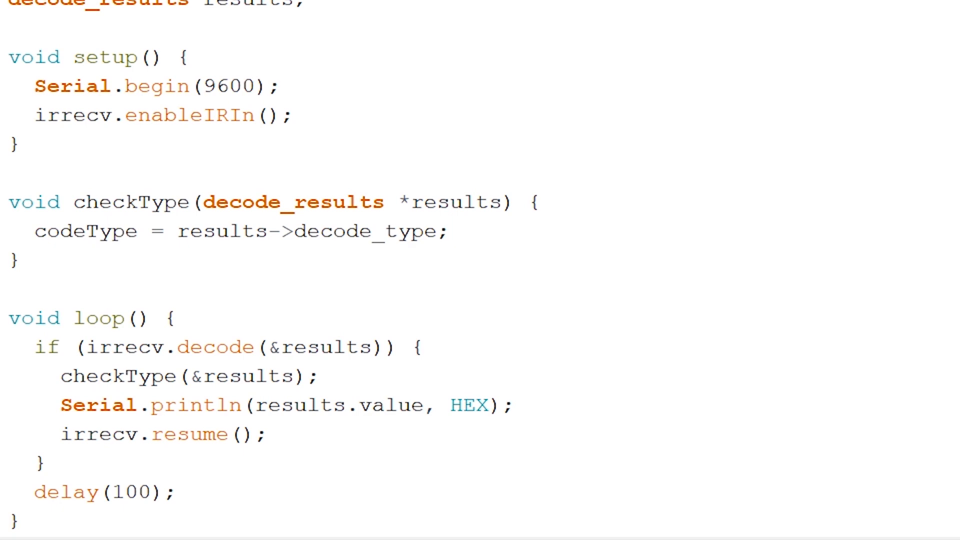
pyautogui.scroll(3)
pyautogui.write('if (codeType == UNKNOWN || codeType == JVC || codeType == SONY || codeType == PANASONIC){')
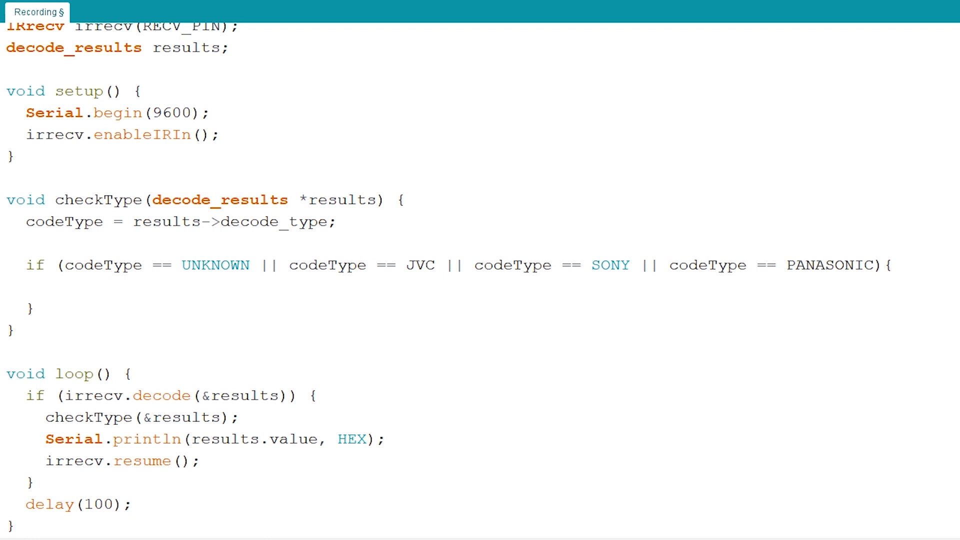
pyautogui.write('Serial.print("UNKN, JVC, SONY, PANA: ");')
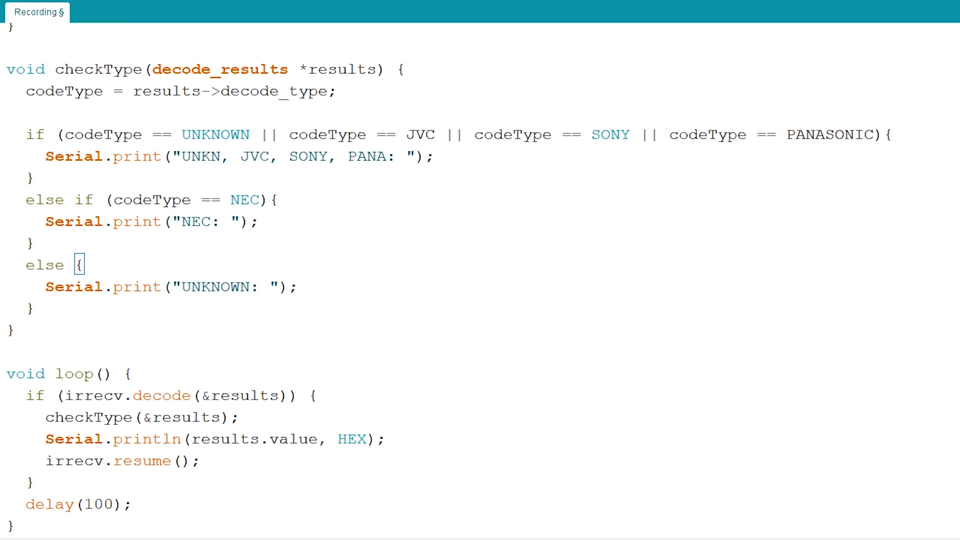
# Step: Open the Serial Monitor from the Tools menu to see "NEC: FFA25D"
pyautogui.click(59, 16)
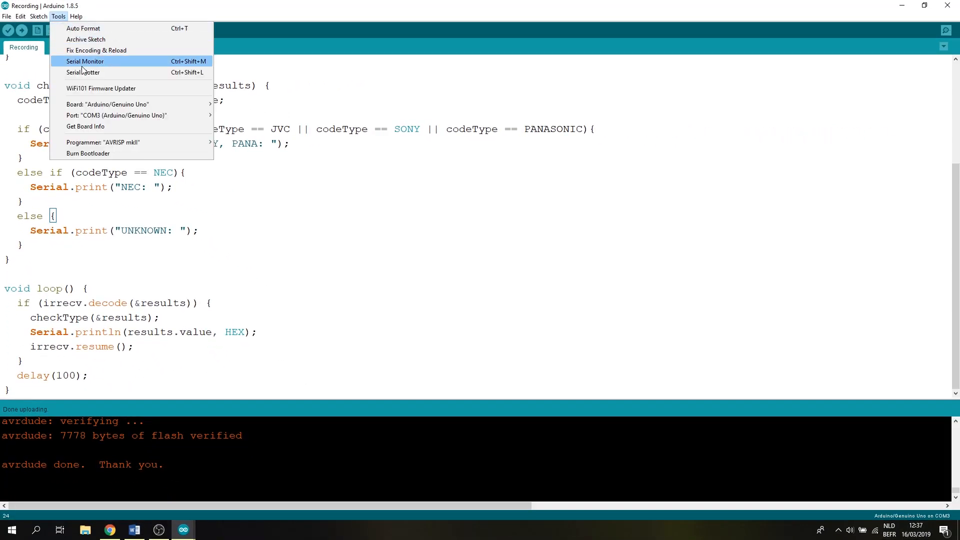
pyautogui.click(84, 60)
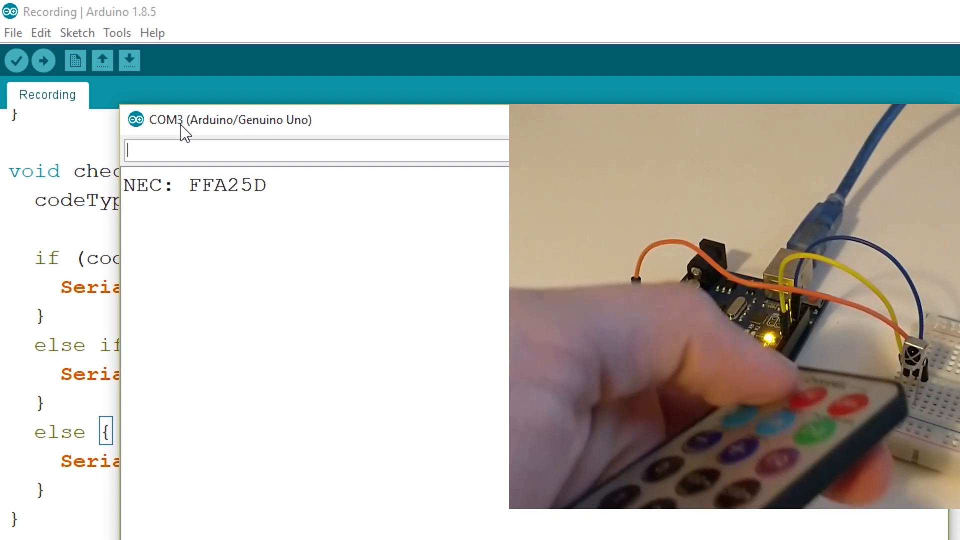